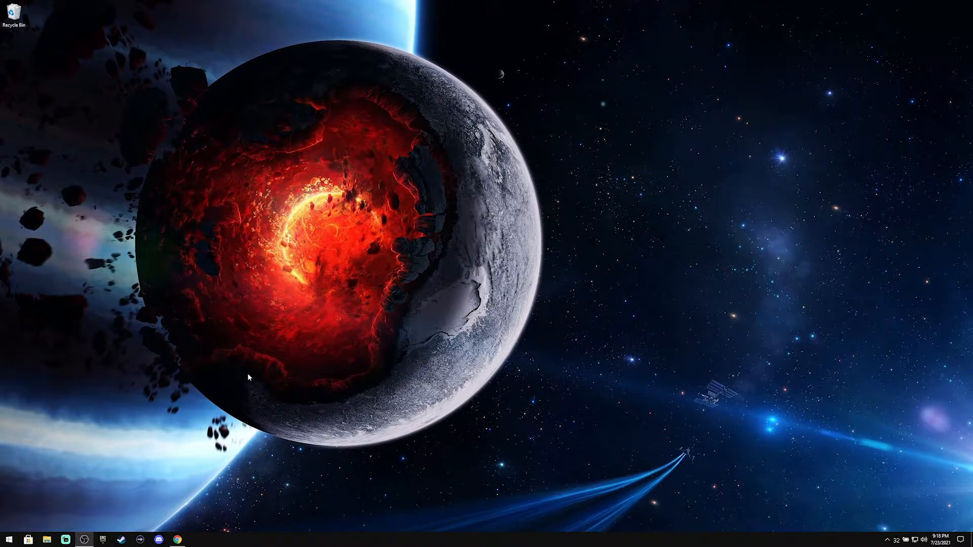
- Launch Device Manager from the Start right-click menu and show its View menu
{"action": "right_click", "coordinate": [9, 539]}
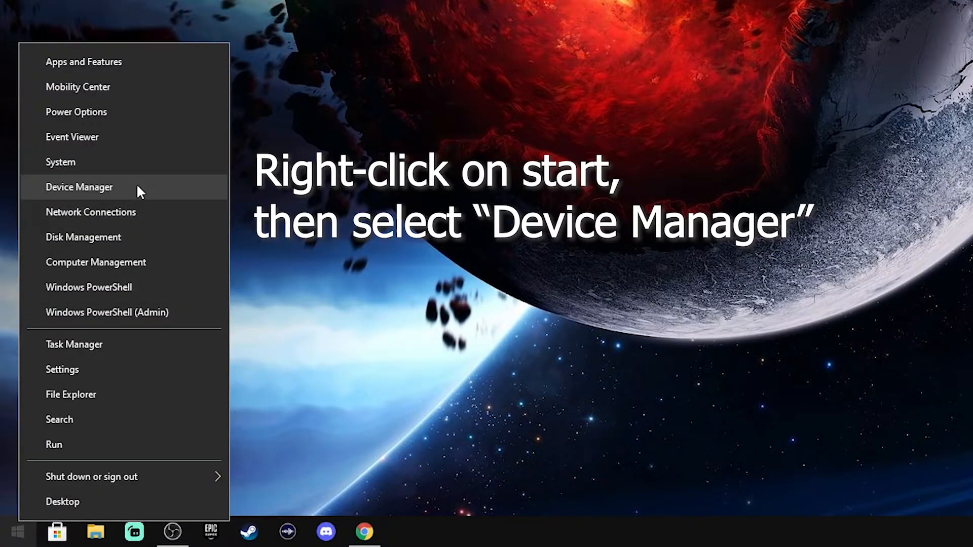
{"action": "left_click", "coordinate": [79, 187]}
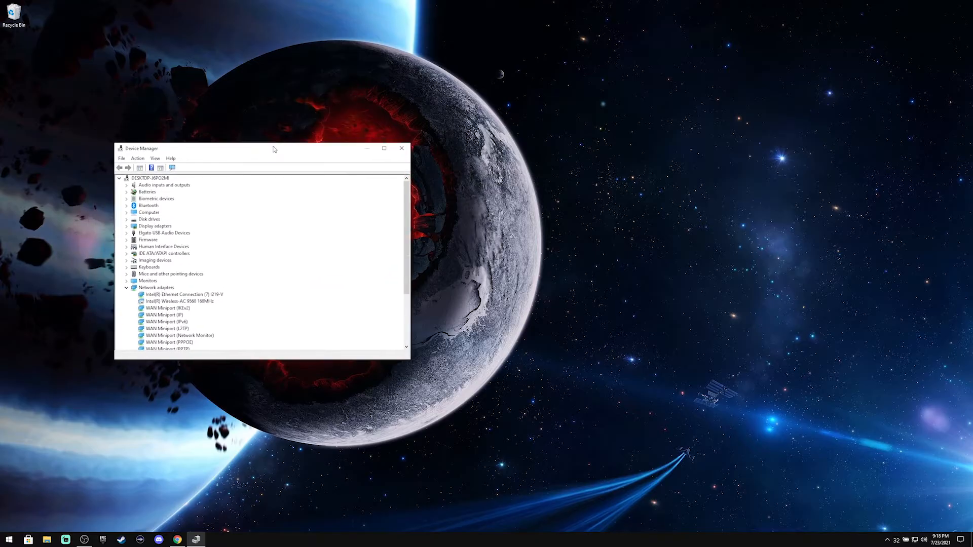
{"action": "left_click", "coordinate": [110, 42]}
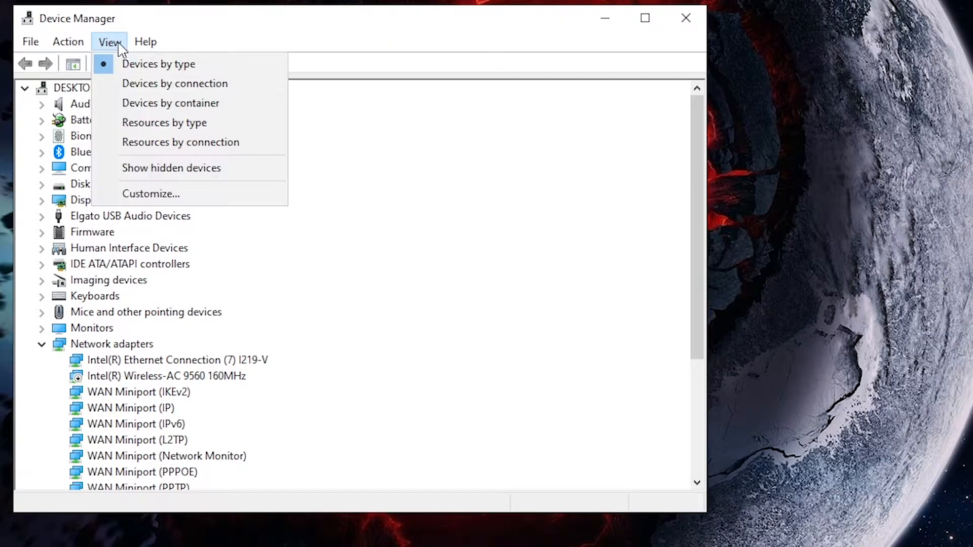
{"action": "mouse_move", "coordinate": [164, 122]}
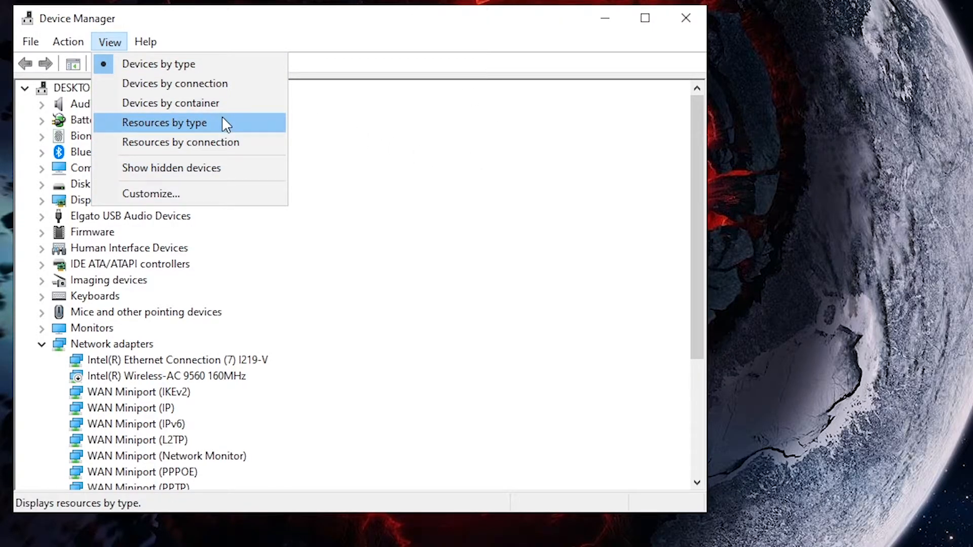
- List devices by resource type and scroll the IRQ list to the PCI entries
{"action": "left_click", "coordinate": [164, 122]}
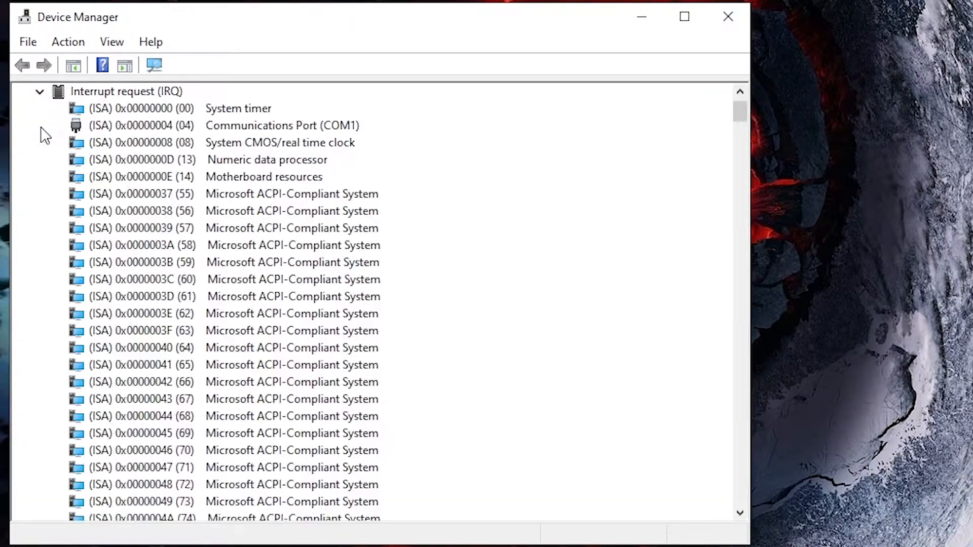
{"action": "left_click_drag", "start_coordinate": [740, 108], "coordinate": [740, 208]}
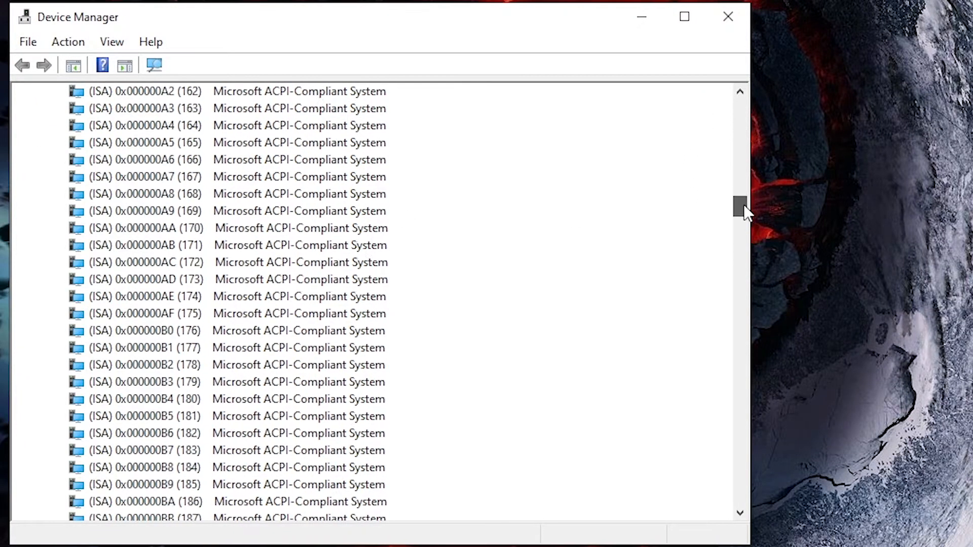
{"action": "left_click_drag", "start_coordinate": [741, 207], "coordinate": [740, 444]}
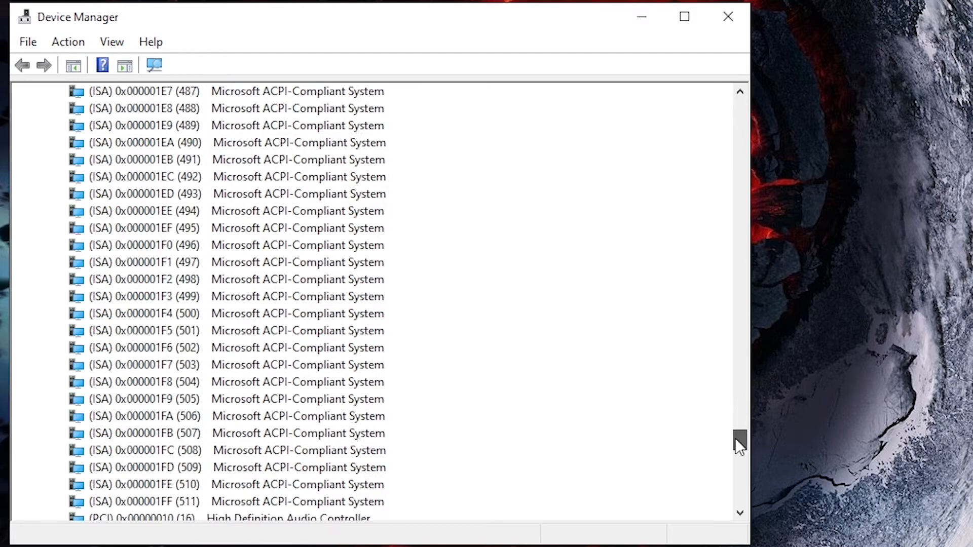
{"action": "scroll", "scroll_direction": "down", "scroll_amount": 3}
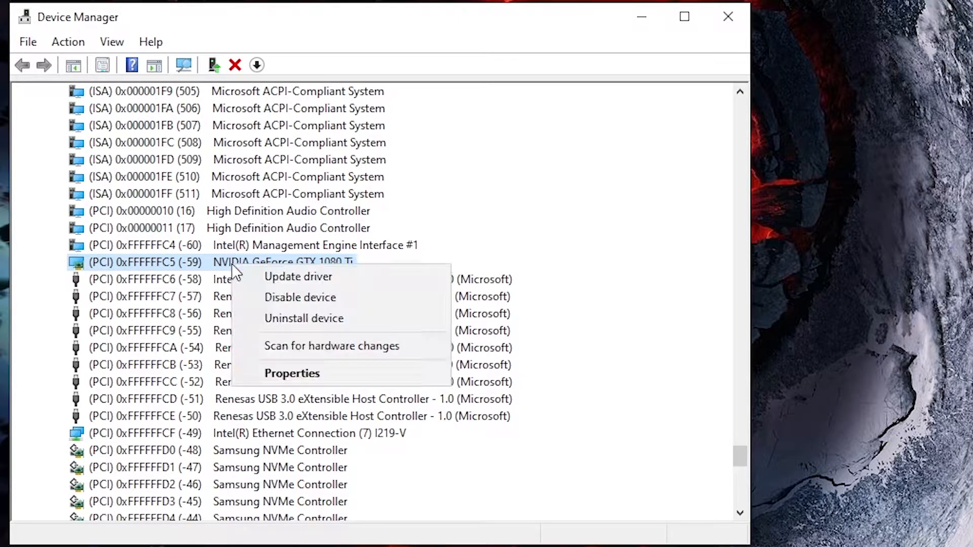
{"action": "mouse_move", "coordinate": [309, 373]}
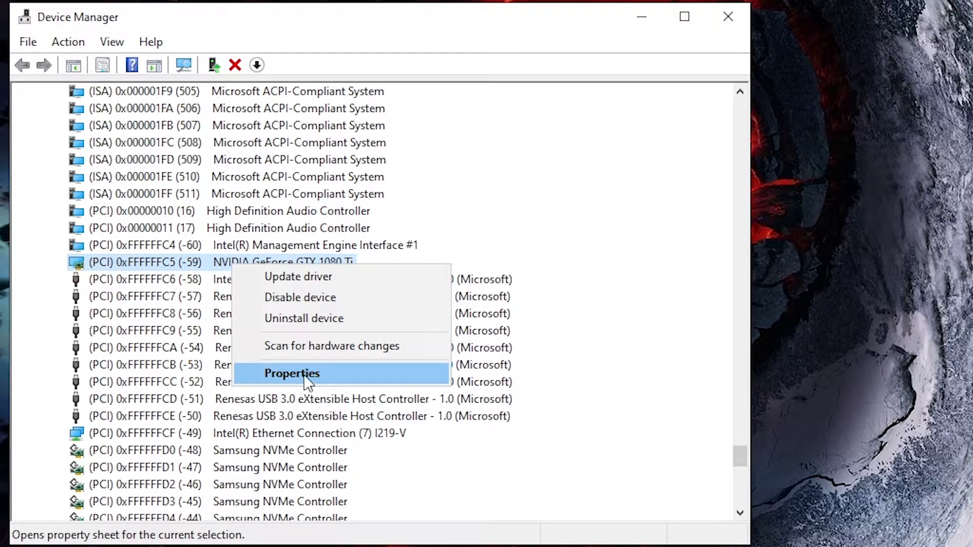
- Show the GTX 1080 Ti's Device instance path on its Details tab
{"action": "left_click", "coordinate": [292, 373]}
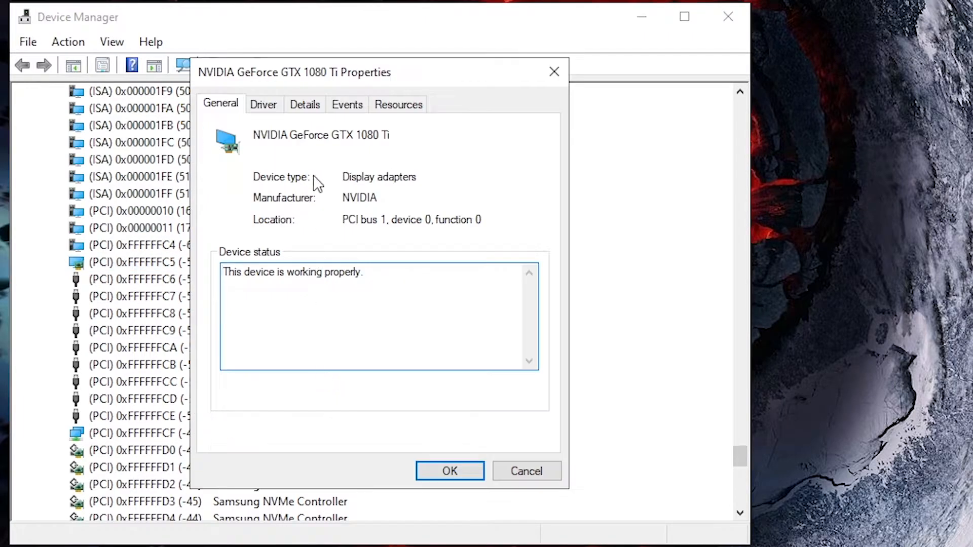
{"action": "left_click", "coordinate": [304, 104]}
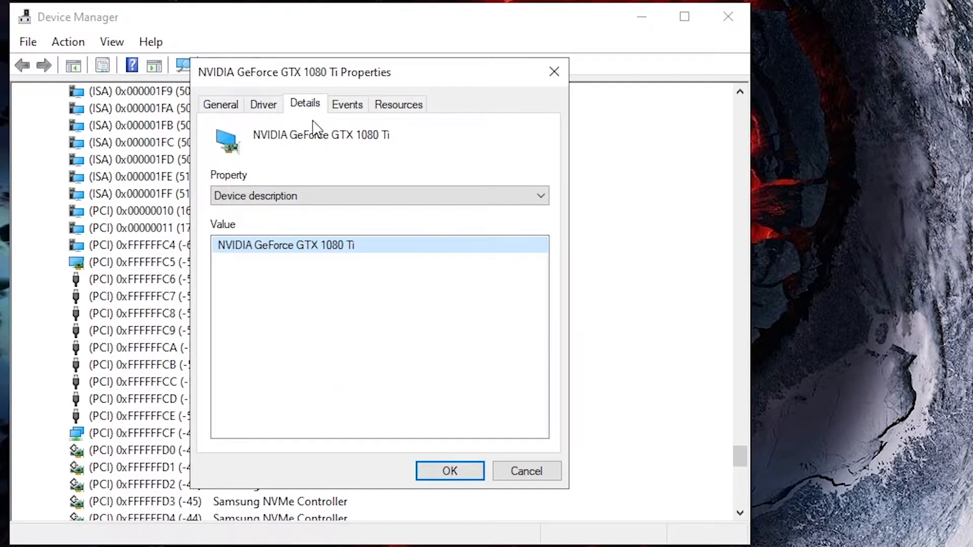
{"action": "left_click", "coordinate": [538, 196]}
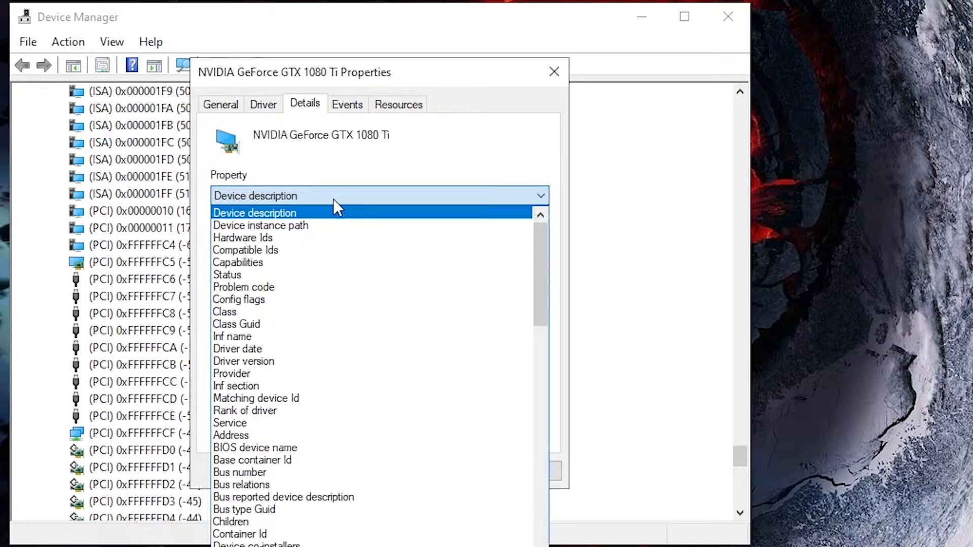
{"action": "left_click", "coordinate": [260, 225]}
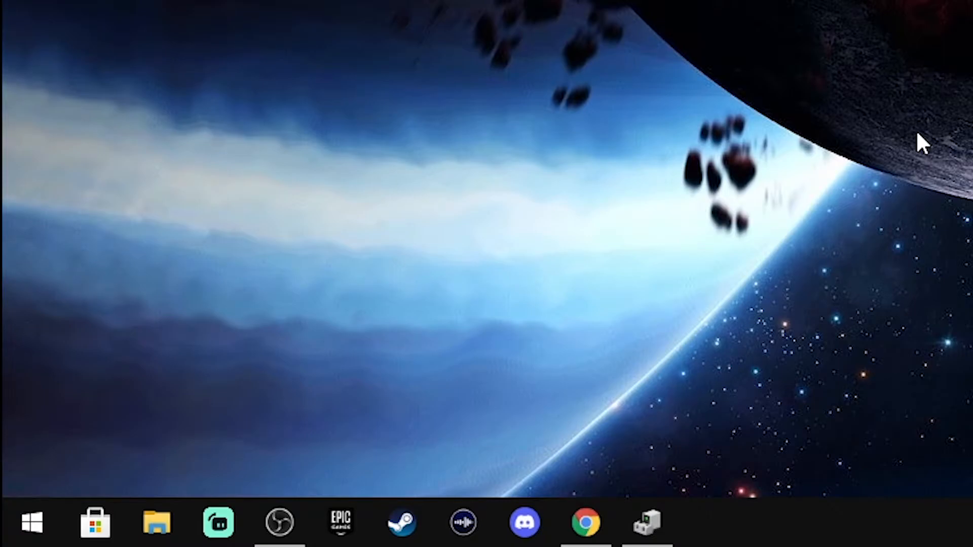
- Launch Registry Editor by running 'regedit' from the Run dialog
{"action": "key", "text": "win+r"}
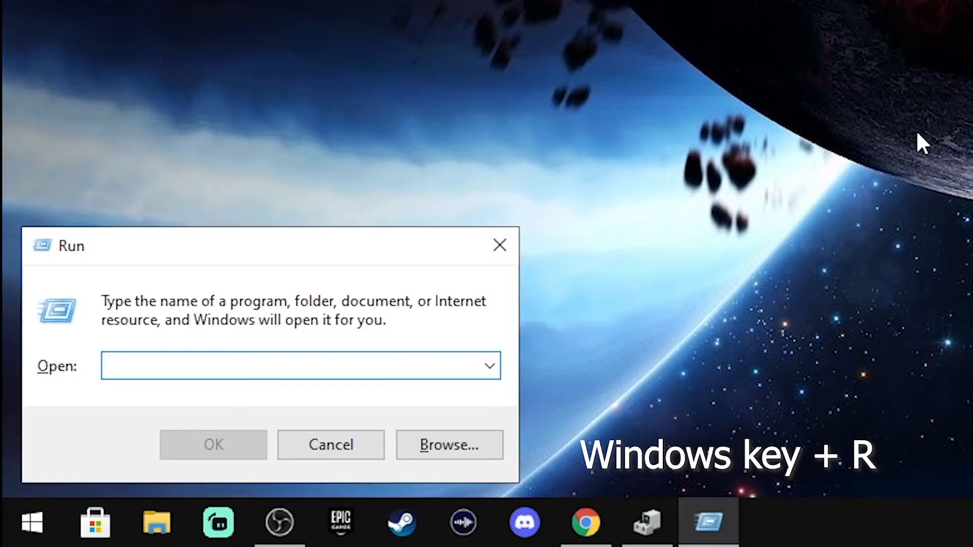
{"action": "type", "text": "regedit"}
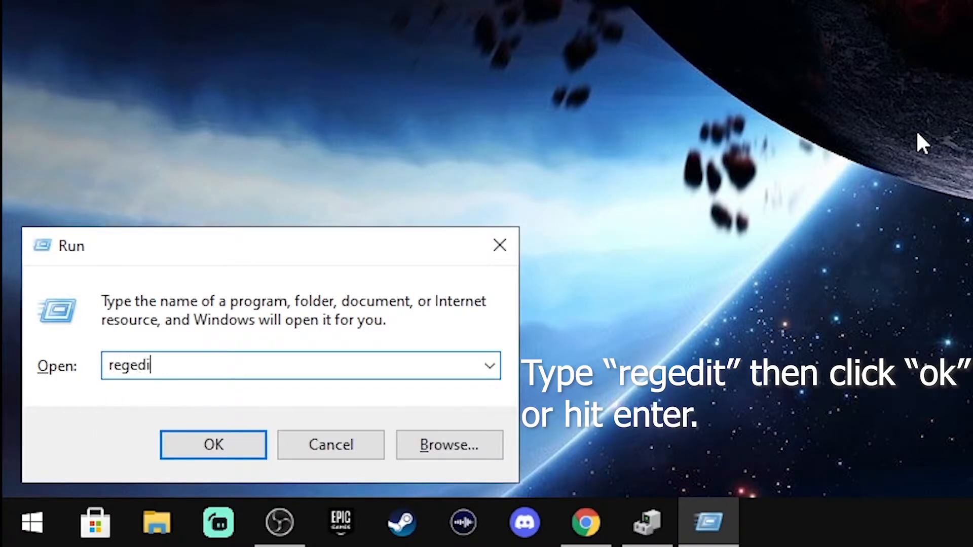
{"action": "left_click", "coordinate": [212, 445]}
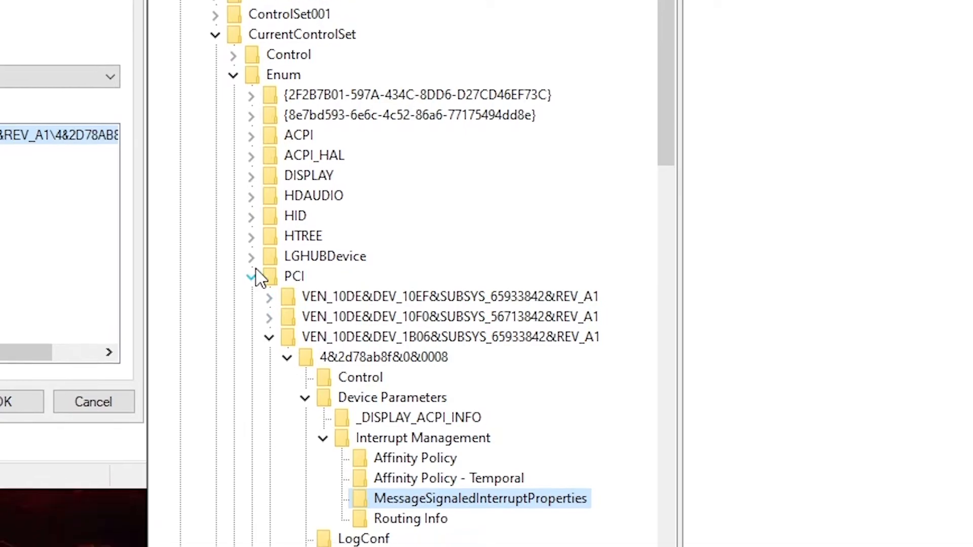
- Scroll to the GPU's MessageSignaledInterruptProperties key showing MSISupported = 1
{"action": "scroll", "scroll_direction": "down", "scroll_amount": 3}
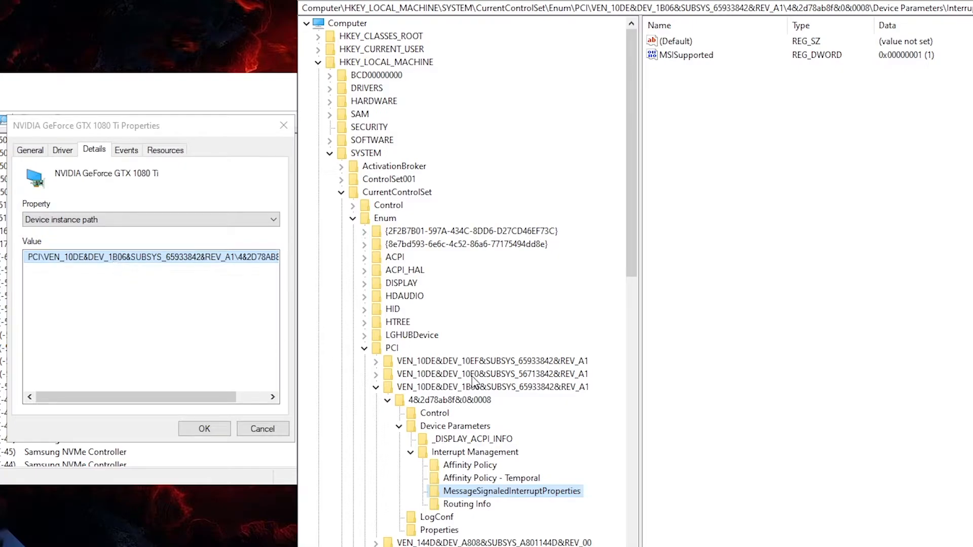
{"action": "scroll", "scroll_direction": "down", "scroll_amount": 3}
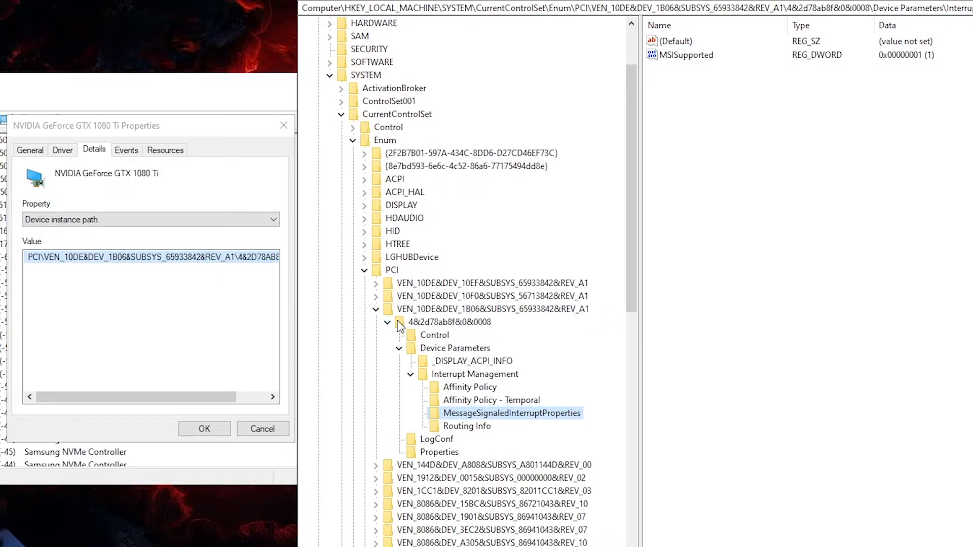
{"action": "mouse_move", "coordinate": [394, 313]}
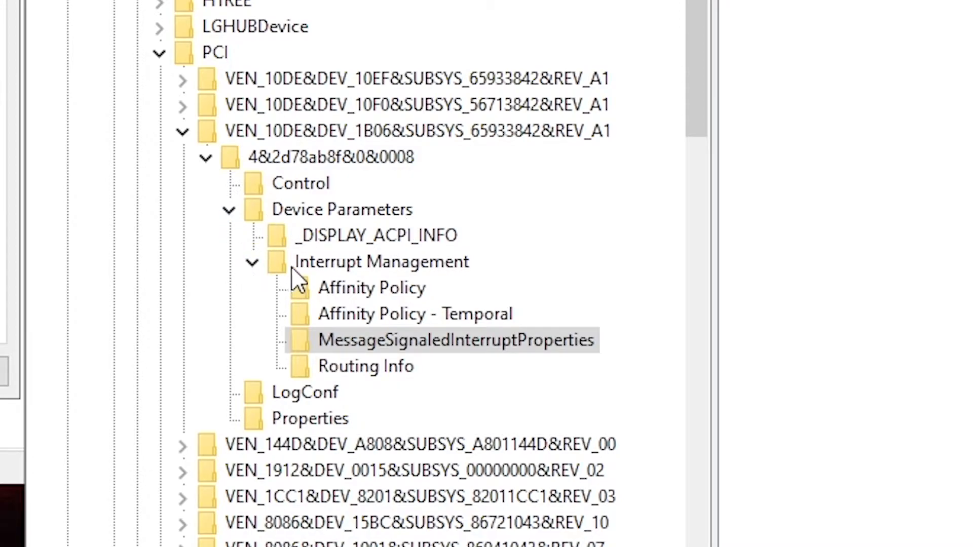
{"action": "mouse_move", "coordinate": [271, 373]}
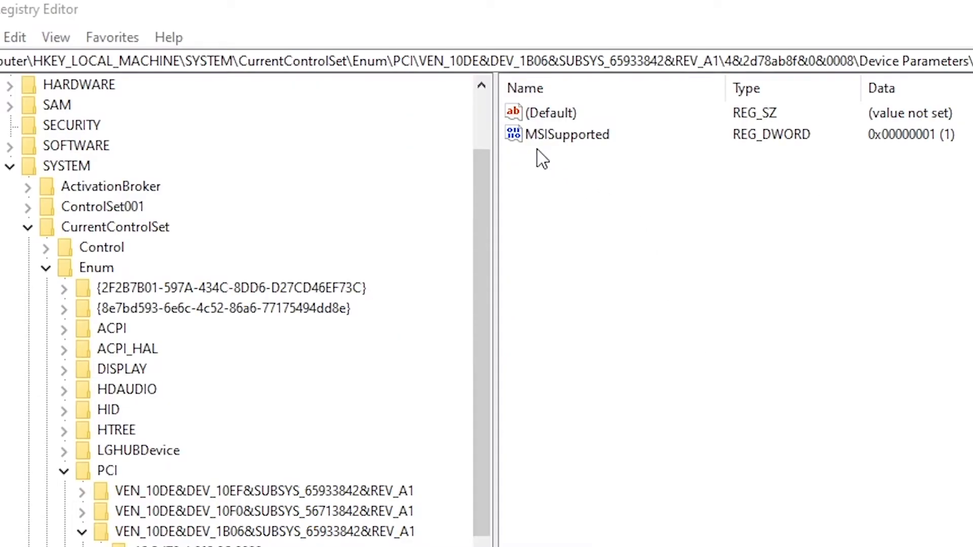
{"action": "mouse_move", "coordinate": [661, 168]}
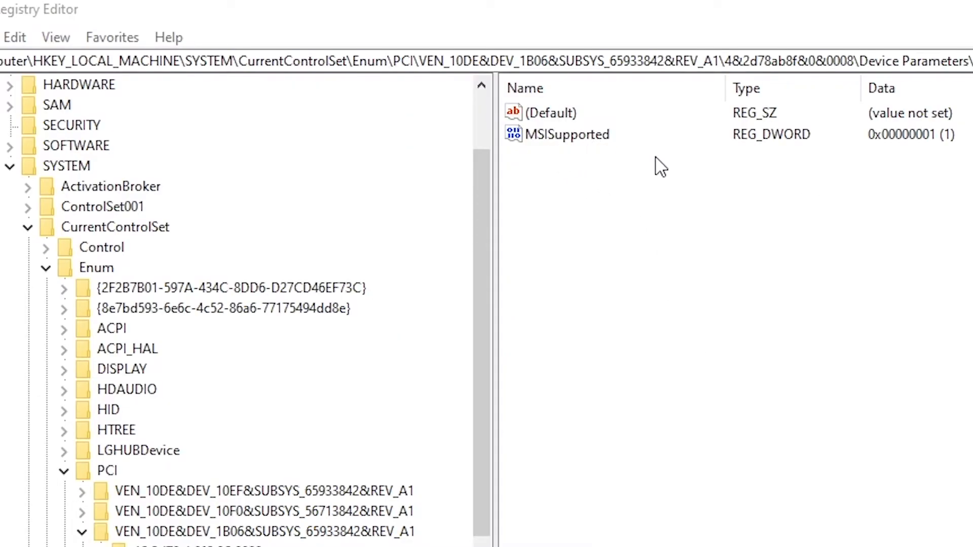
{"action": "mouse_move", "coordinate": [939, 175]}
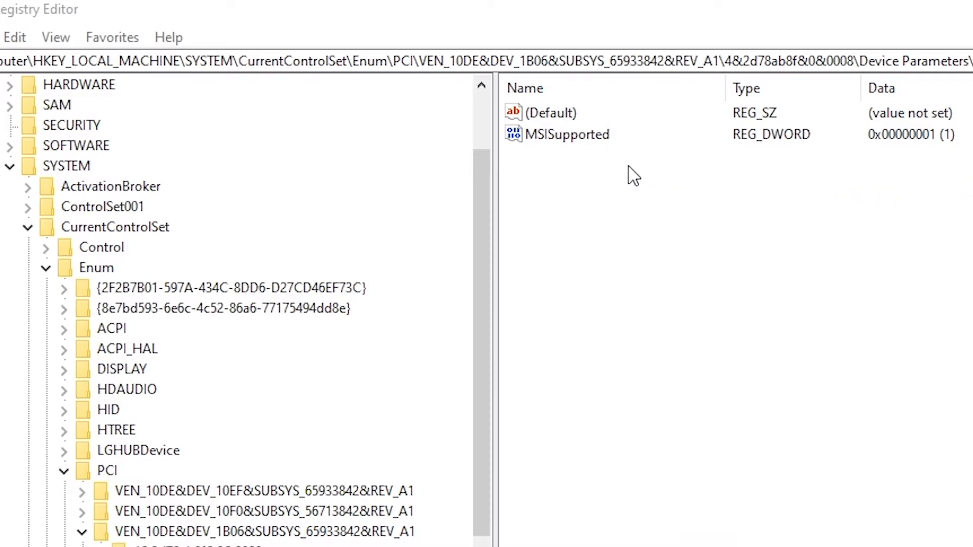
{"action": "right_click", "coordinate": [566, 134]}
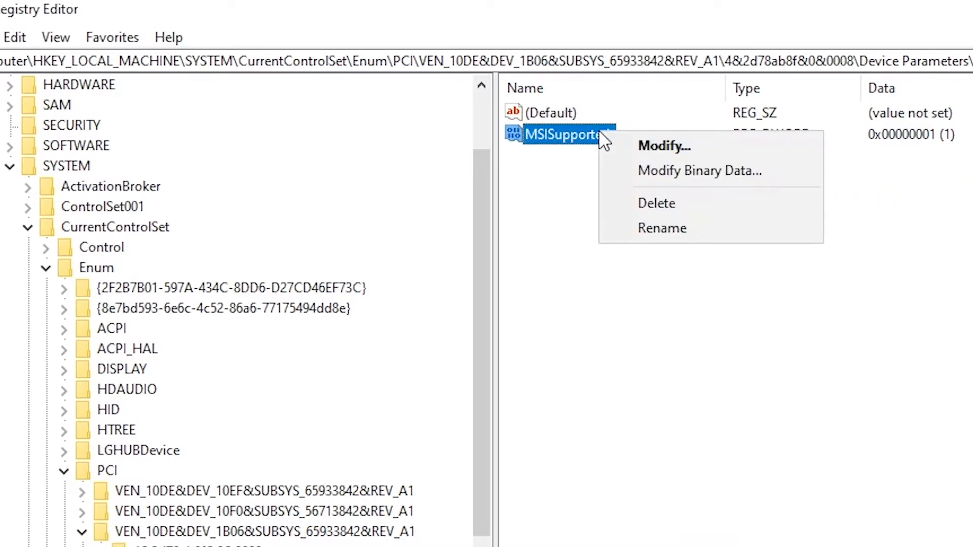
{"action": "left_click", "coordinate": [664, 146]}
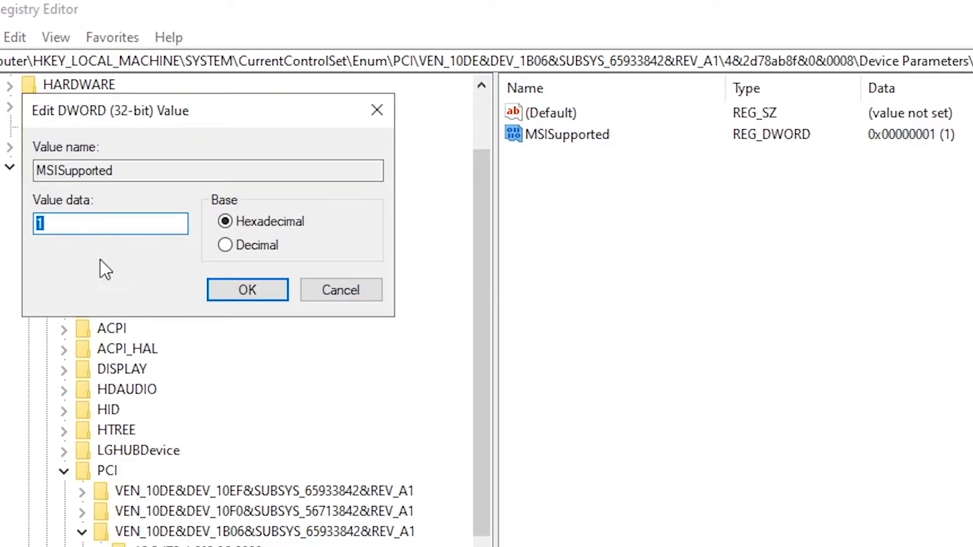
{"action": "left_click", "coordinate": [247, 290]}
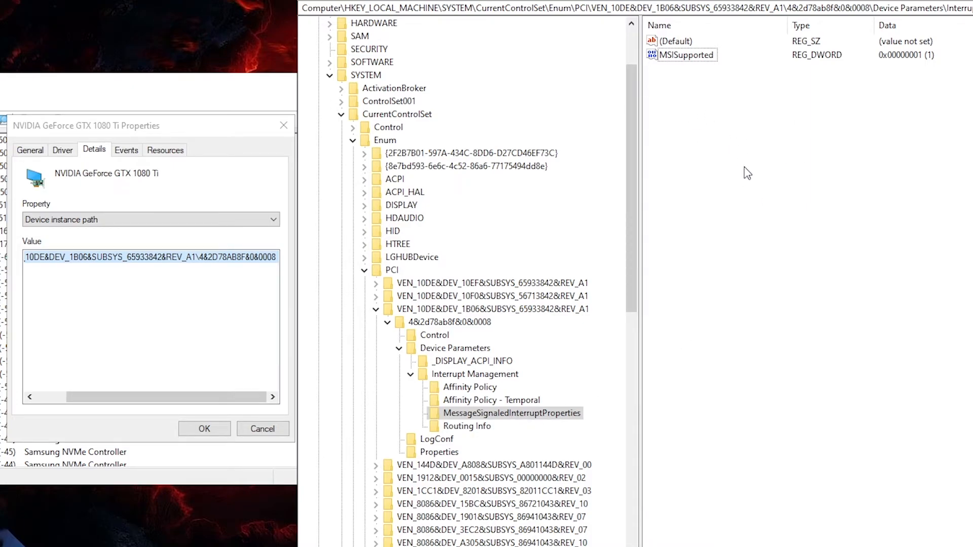
{"action": "mouse_move", "coordinate": [718, 69]}
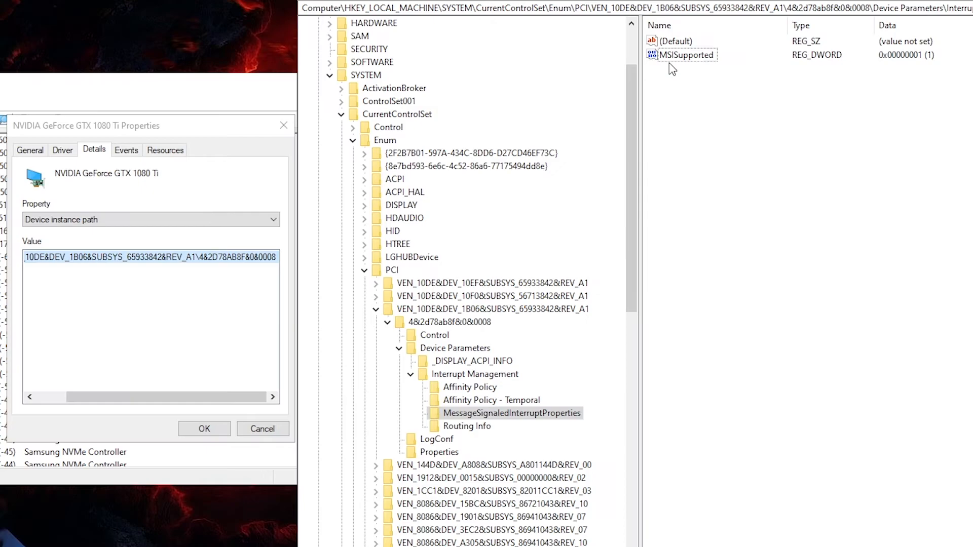
{"action": "mouse_move", "coordinate": [705, 65]}
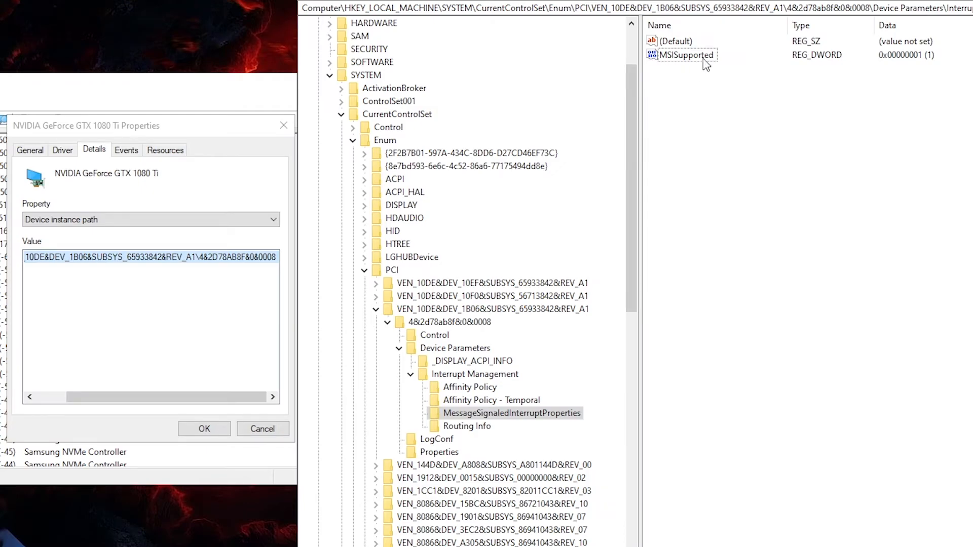
{"action": "left_click", "coordinate": [686, 55]}
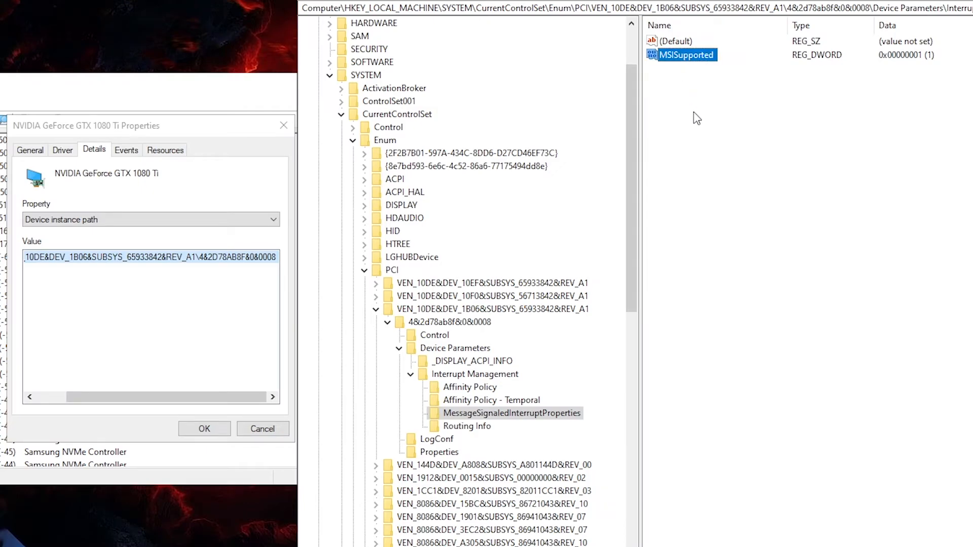
{"action": "mouse_move", "coordinate": [743, 174]}
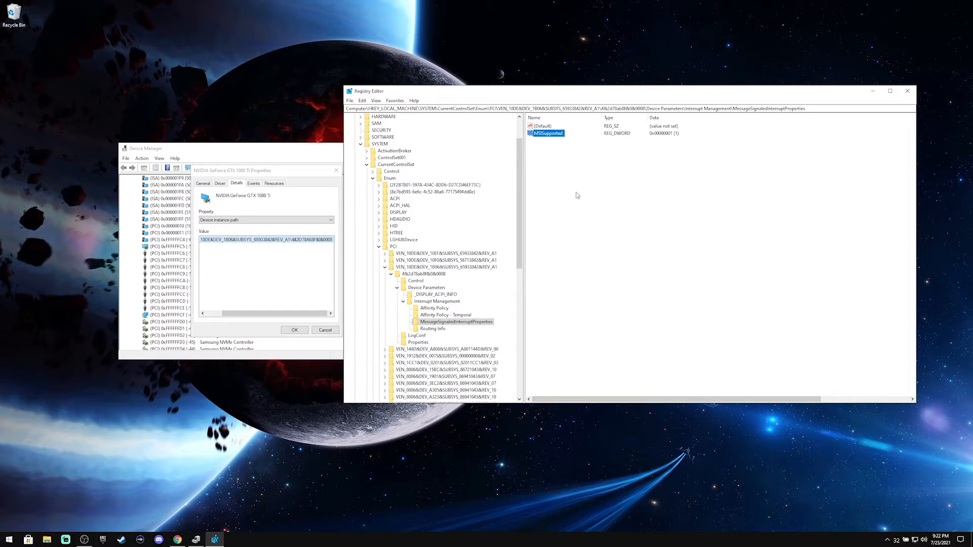
{"action": "mouse_move", "coordinate": [736, 205]}
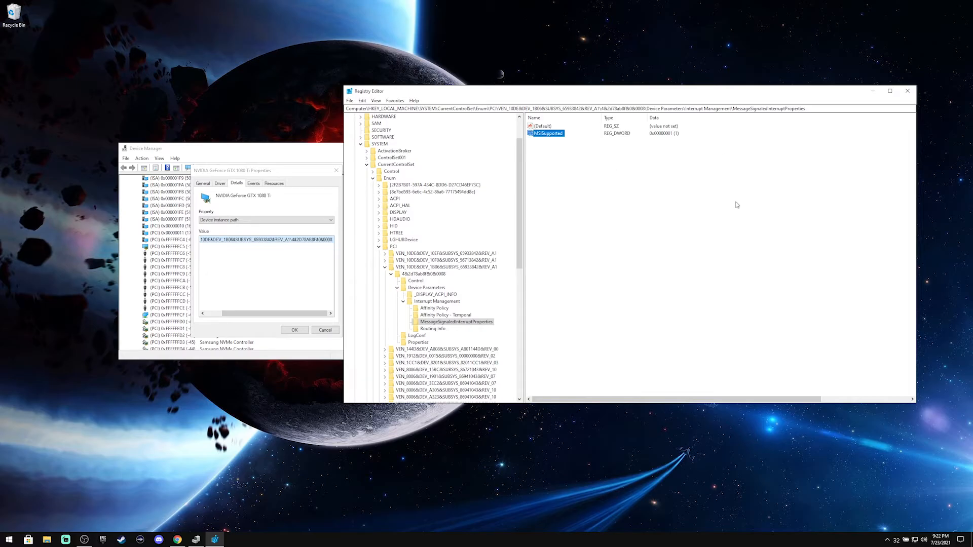
{"action": "mouse_move", "coordinate": [699, 223]}
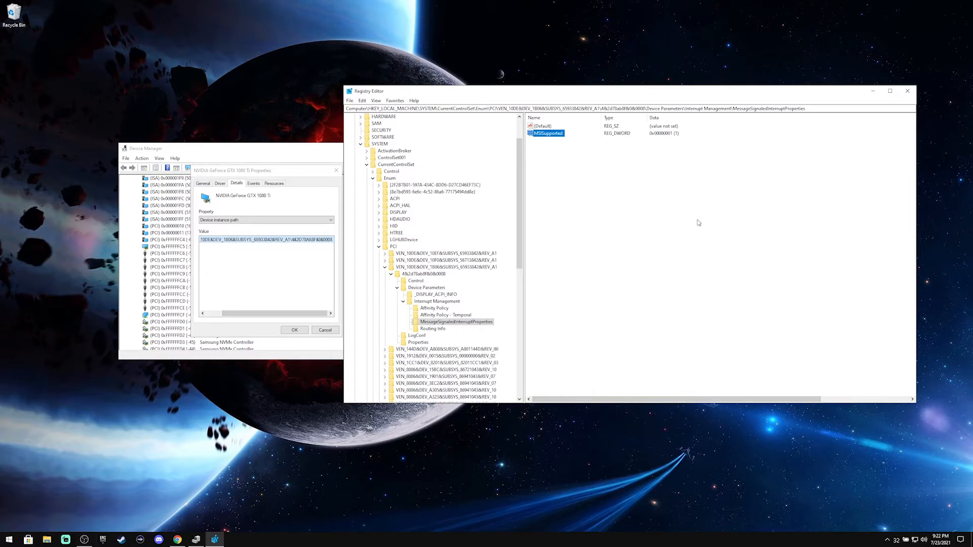
{"action": "mouse_move", "coordinate": [715, 221]}
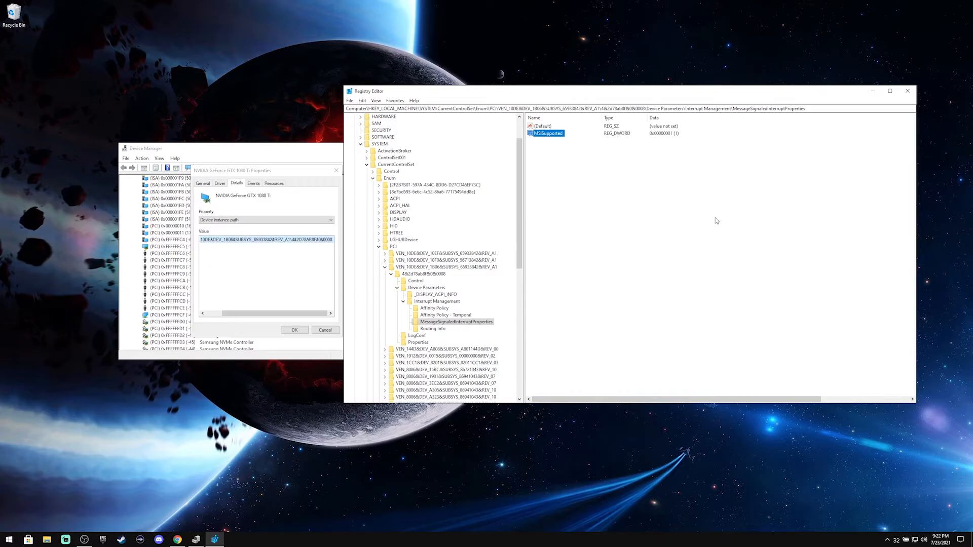
{"action": "mouse_move", "coordinate": [907, 102]}
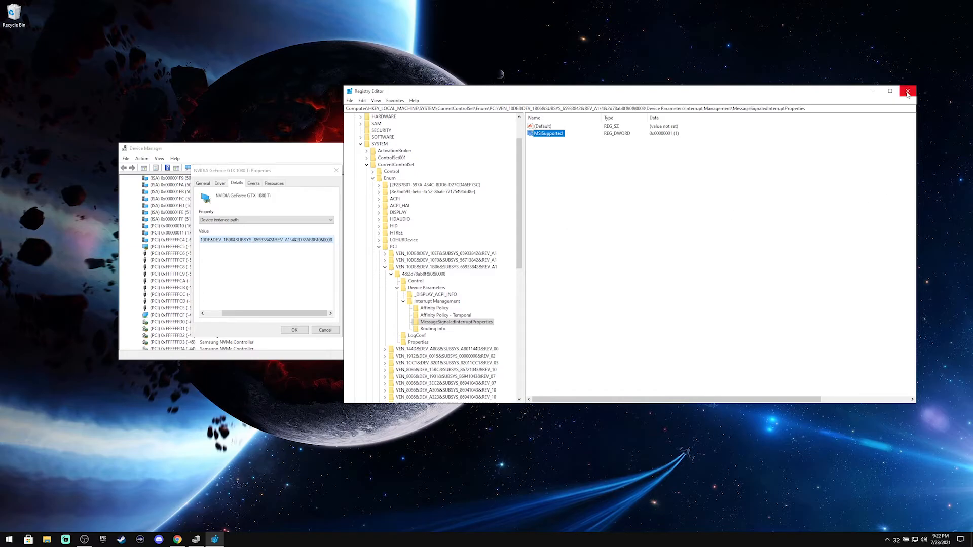
- Close Registry Editor, the GTX 1080 Ti properties window and Device Manager
{"action": "left_click", "coordinate": [908, 91]}
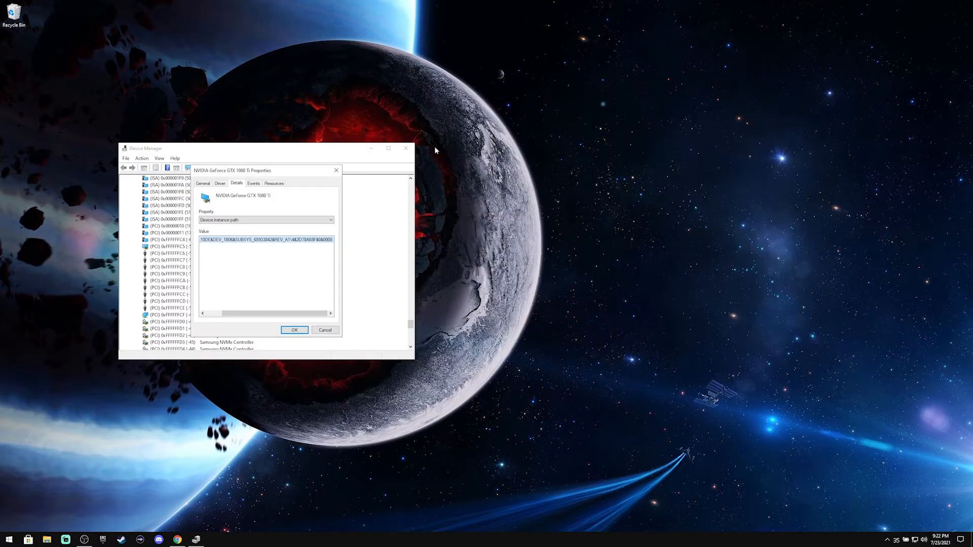
{"action": "left_click", "coordinate": [294, 329]}
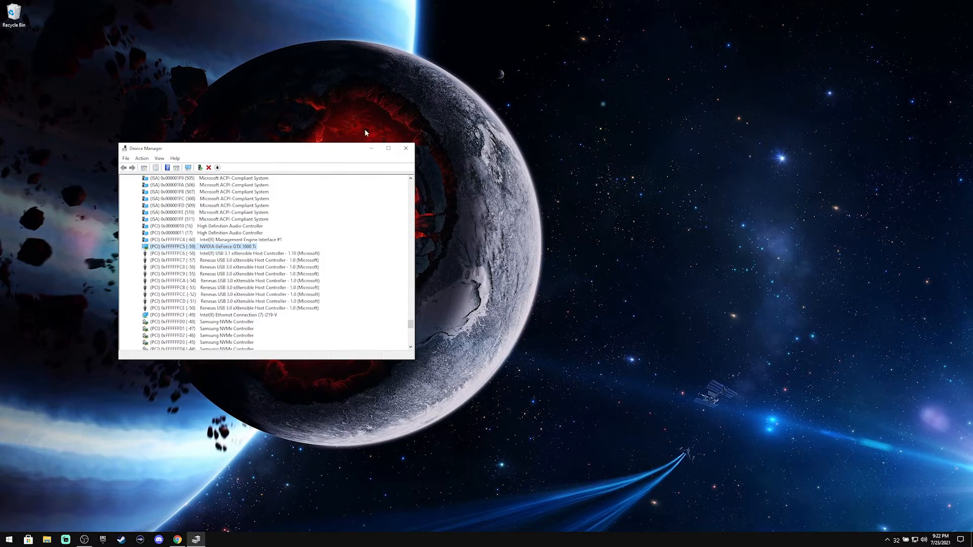
{"action": "left_click", "coordinate": [405, 149]}
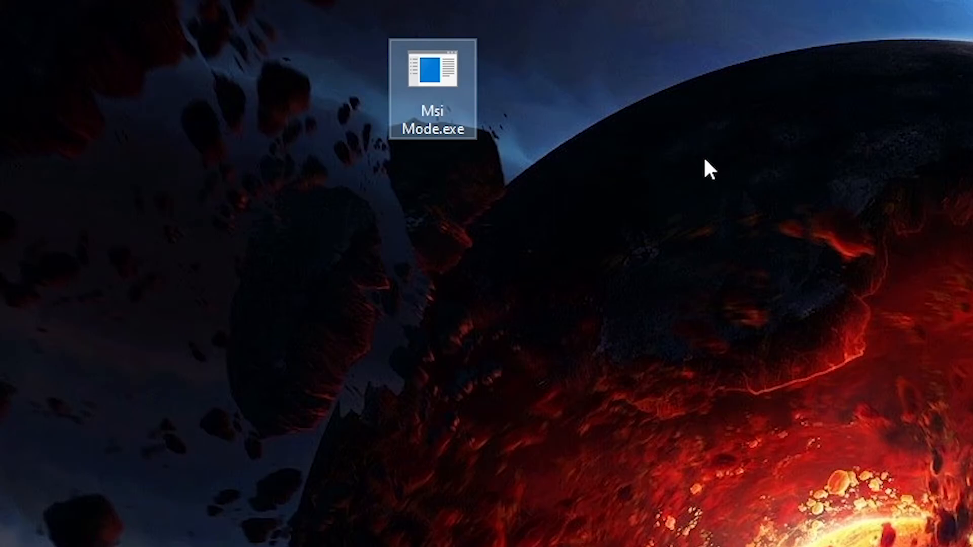
{"action": "mouse_move", "coordinate": [749, 151]}
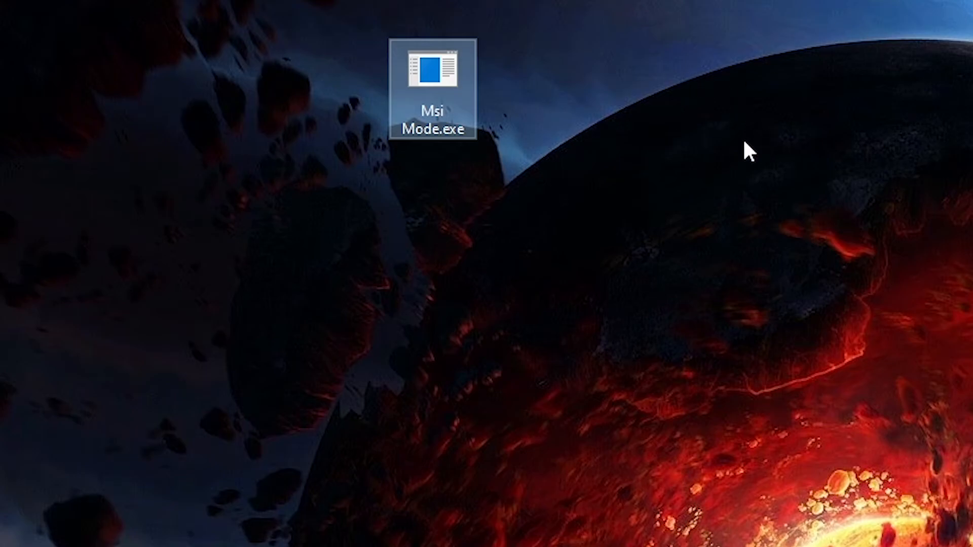
- Run Msi Mode.exe from the desktop as administrator
{"action": "right_click", "coordinate": [433, 68]}
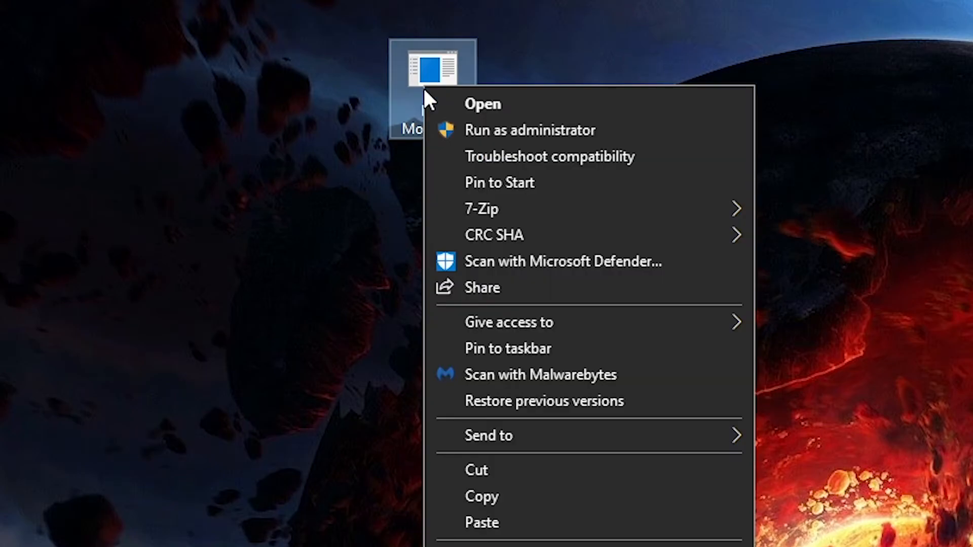
{"action": "left_click", "coordinate": [482, 103]}
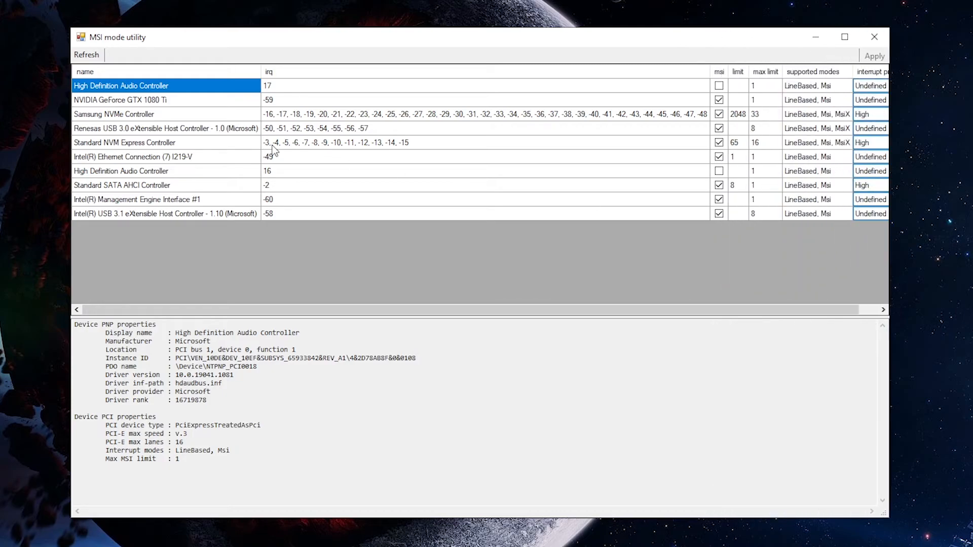
- Select the GeForce GTX 1080 Ti row to view its details with MSI checked
{"action": "left_click", "coordinate": [124, 99]}
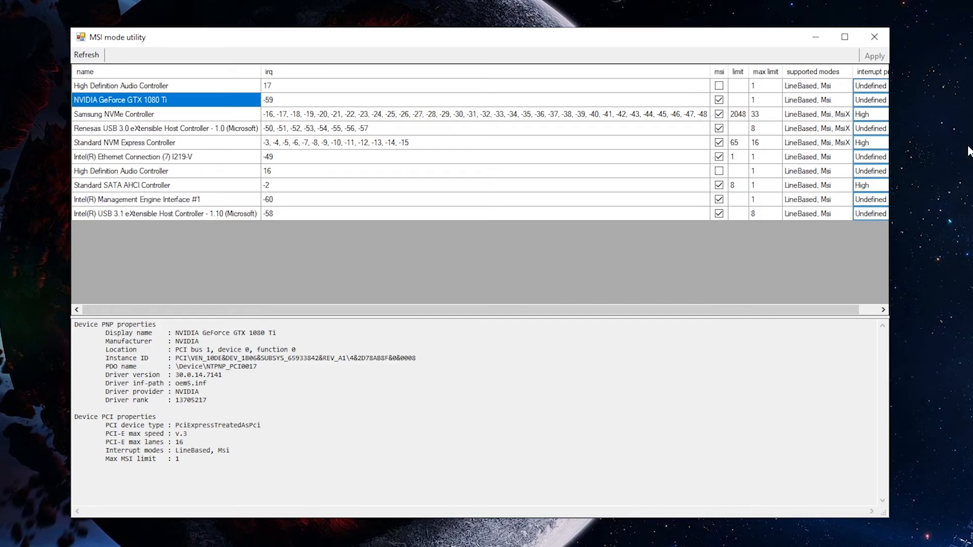
{"action": "mouse_move", "coordinate": [575, 52]}
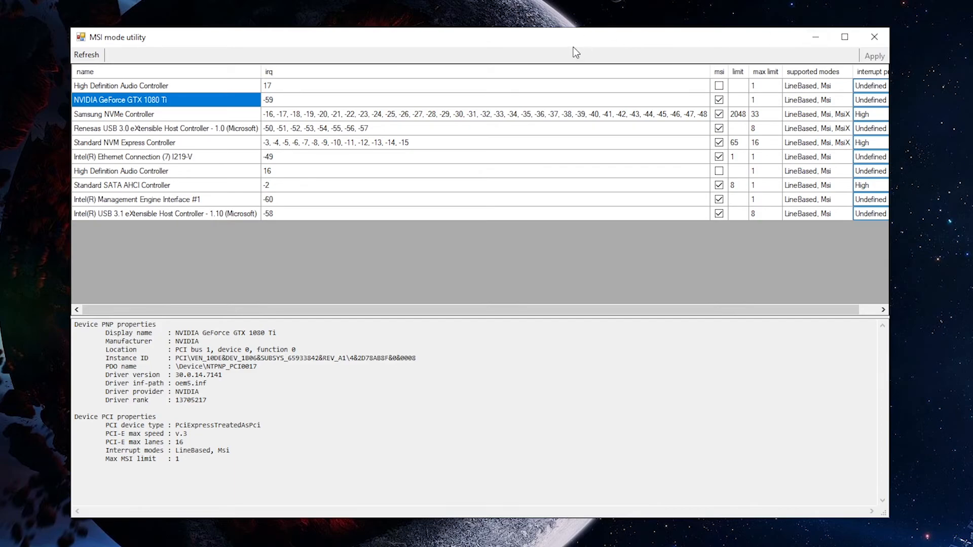